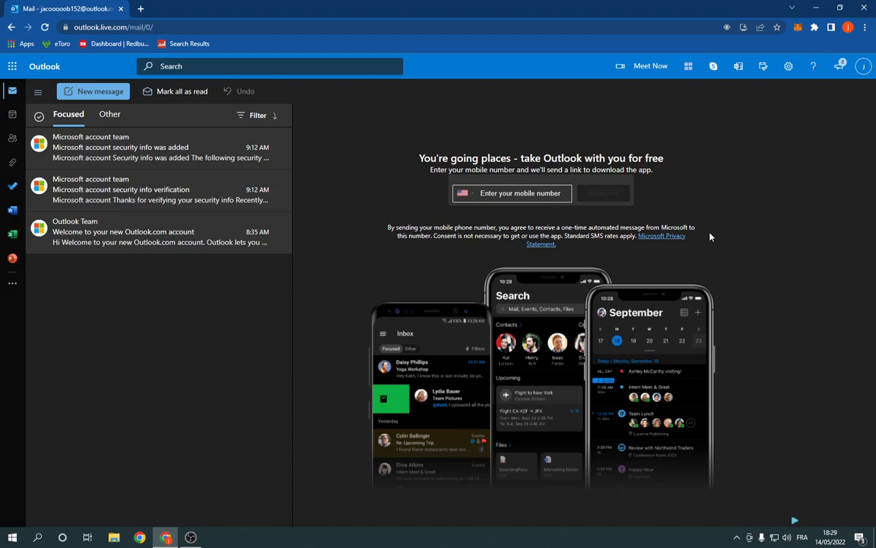
pyautogui.moveTo(685, 258)
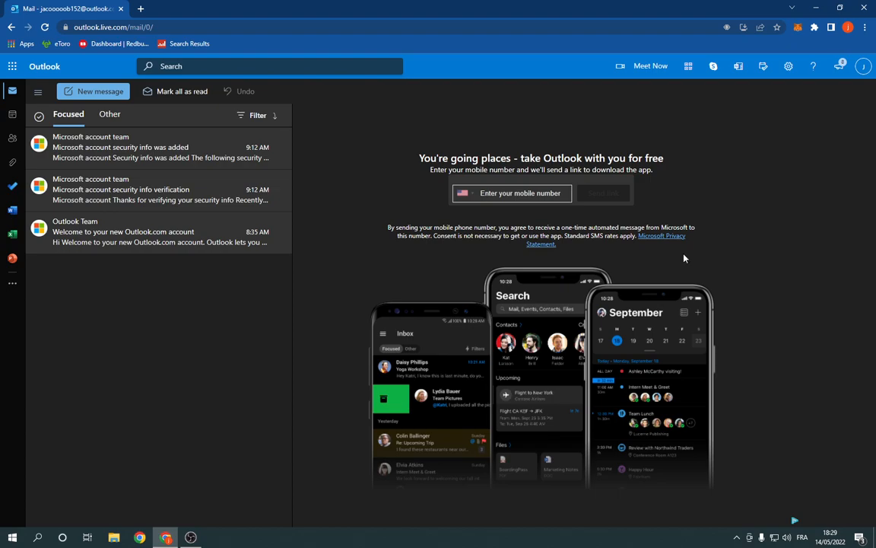
# Show the quick settings panel from the gear icon in the toolbar
pyautogui.click(788, 67)
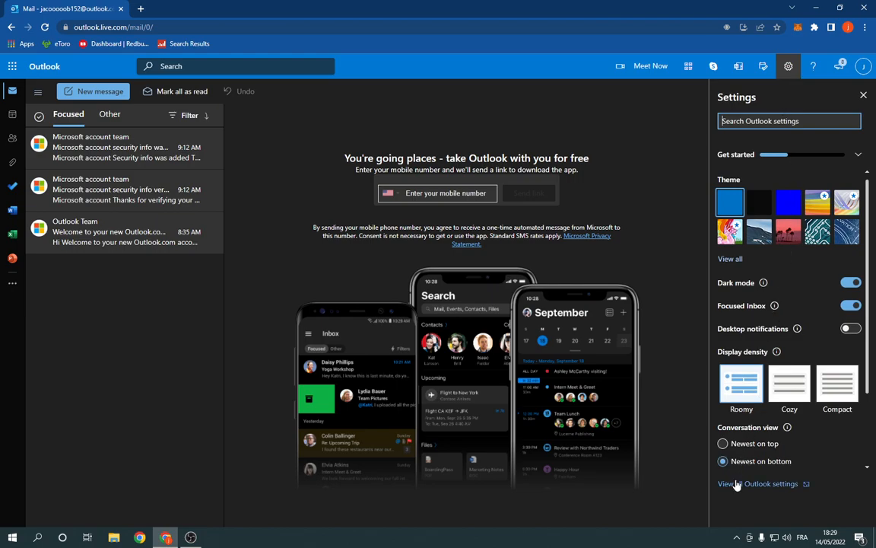
# Reach the Calendar View settings page and scroll to the Time zones section
pyautogui.click(760, 483)
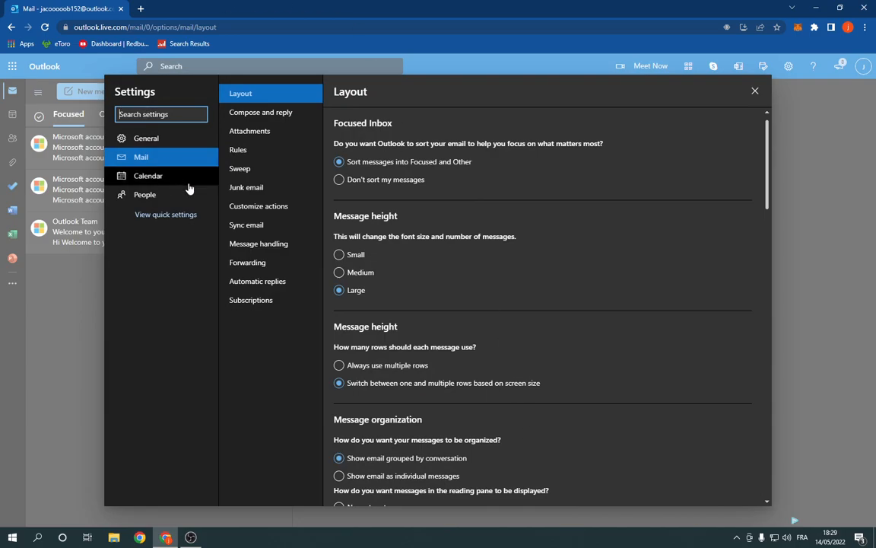
pyautogui.click(149, 177)
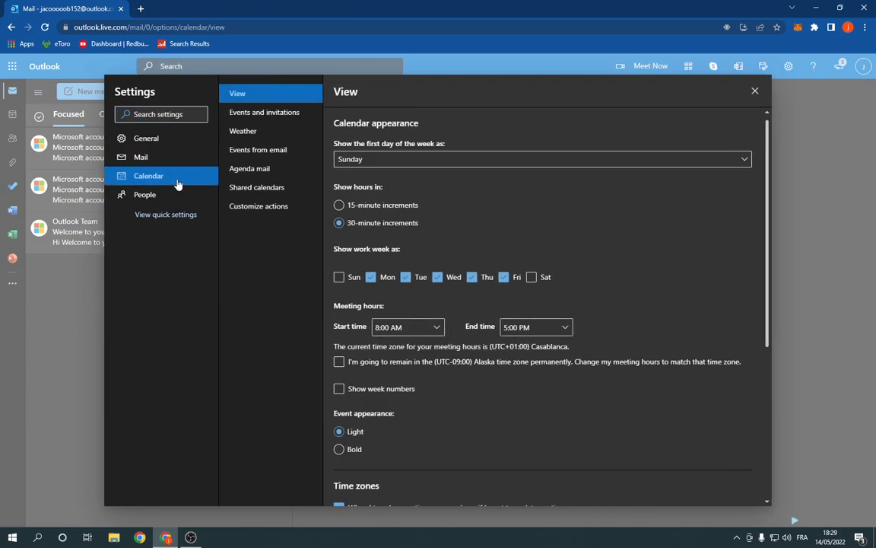
pyautogui.moveTo(177, 186)
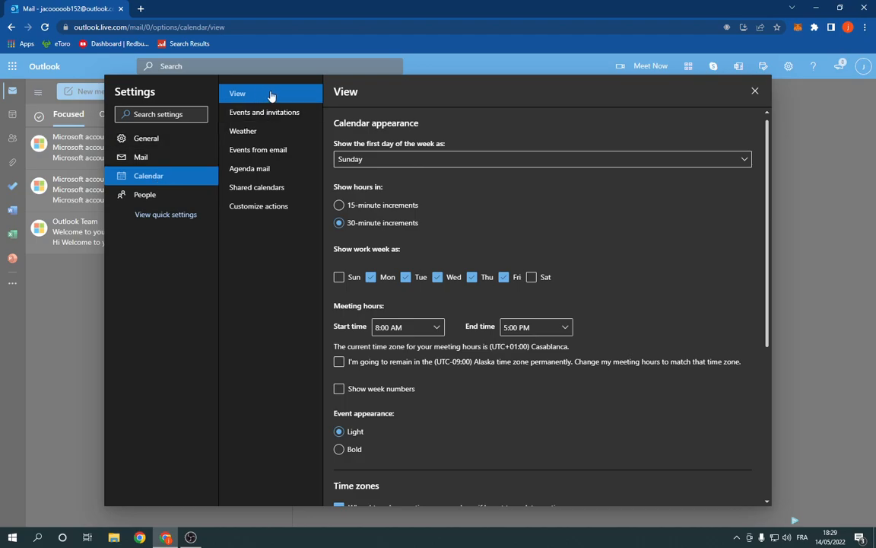
pyautogui.scroll(-3)
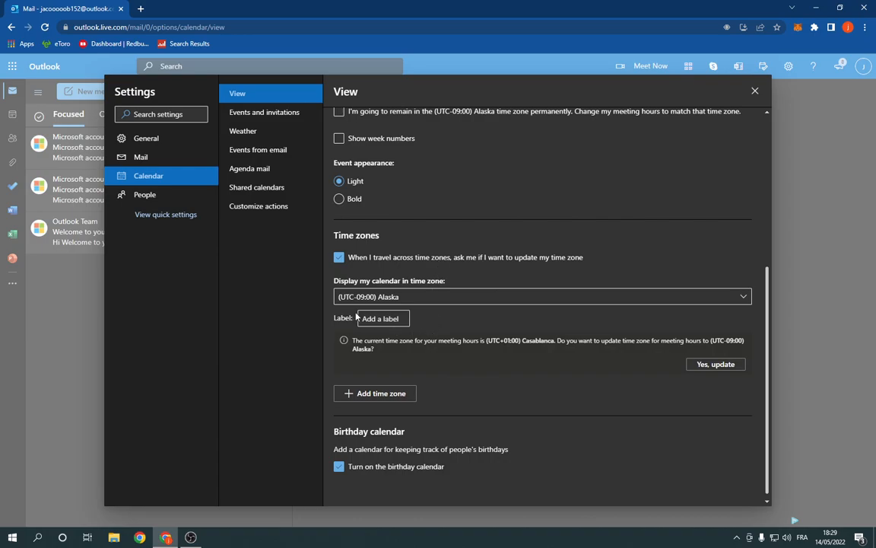
# Label the displayed Alaska time zone 'Test' and save the calendar settings
pyautogui.click(383, 318)
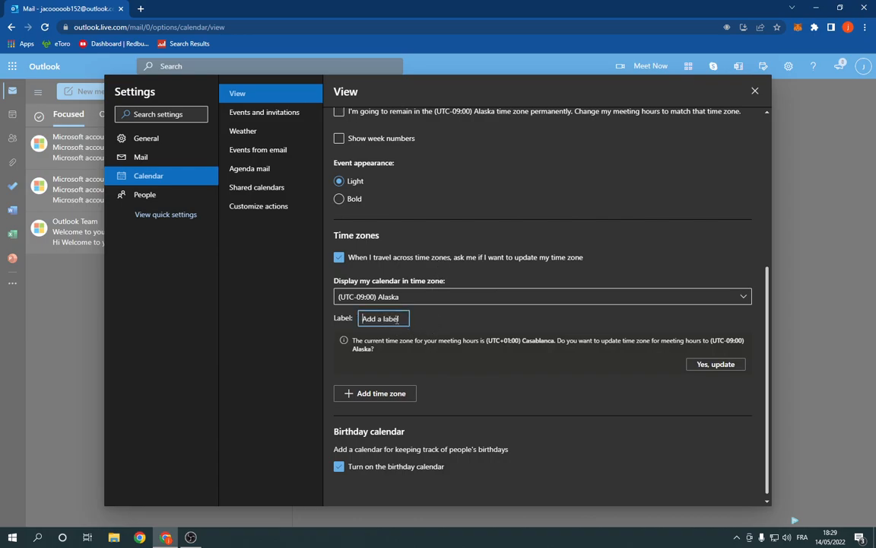
pyautogui.write('Te')
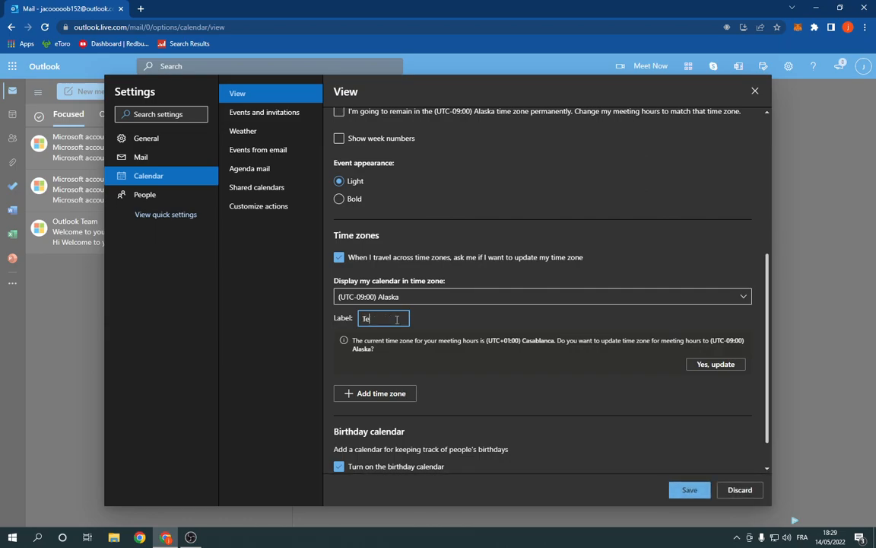
pyautogui.write('tst')
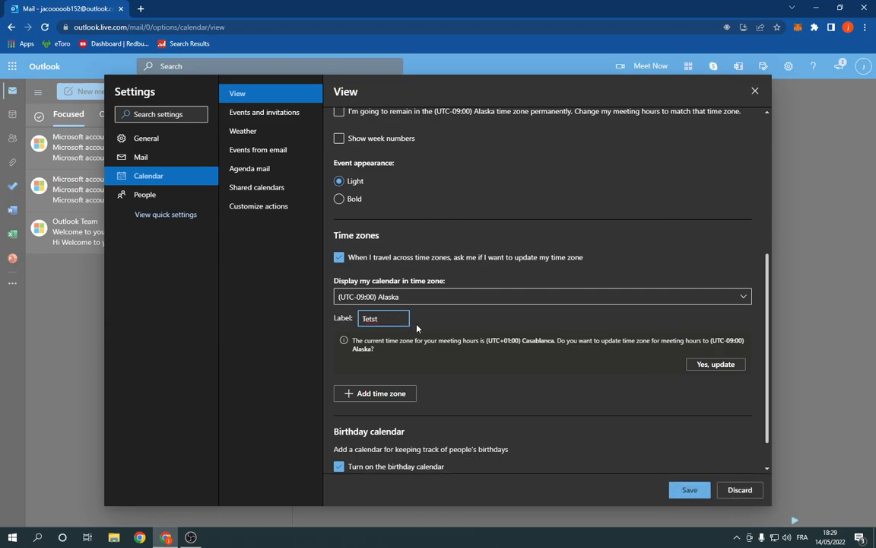
pyautogui.write('Testy')
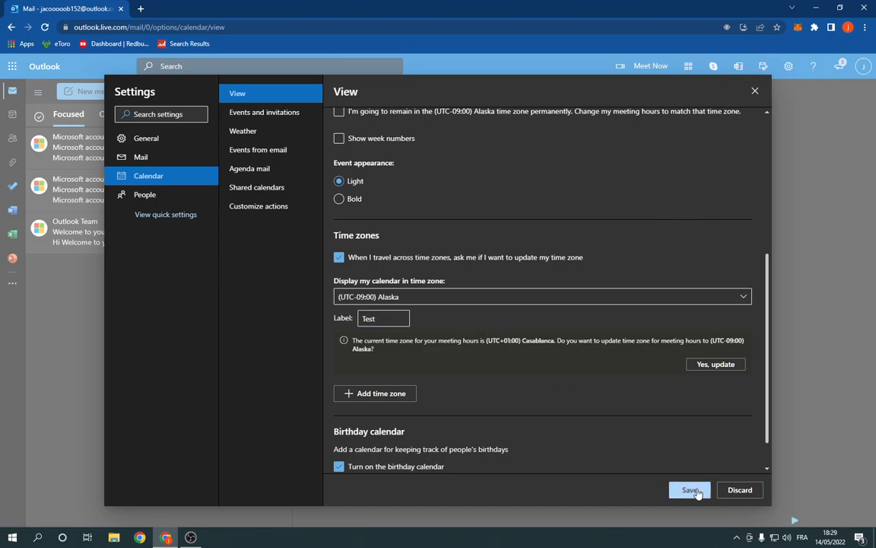
pyautogui.click(689, 490)
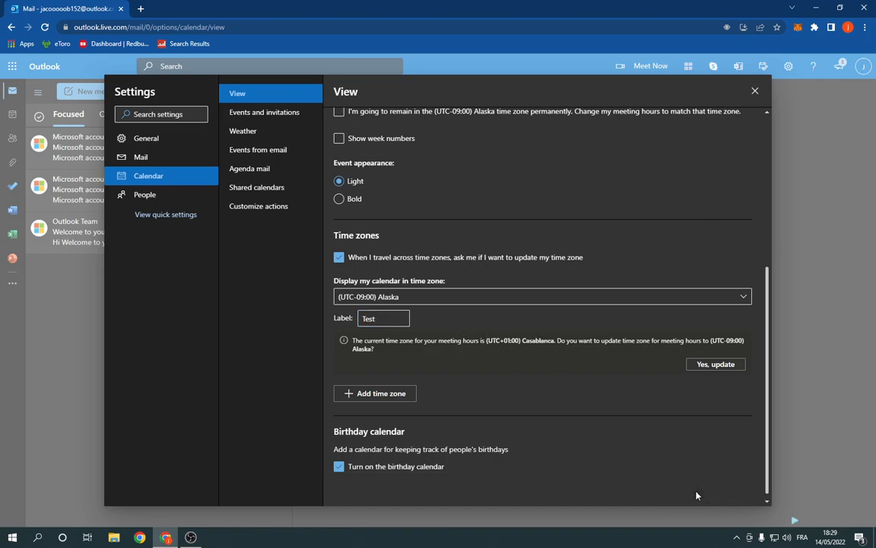